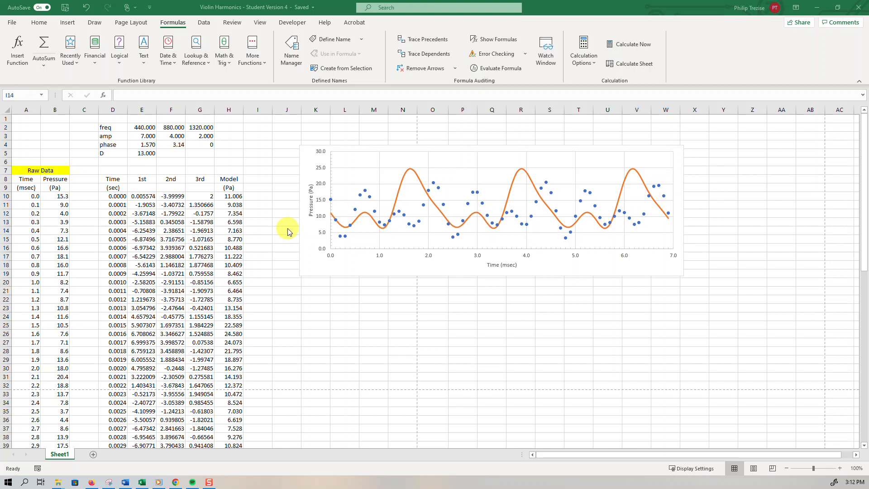
mouse_move(359, 222)
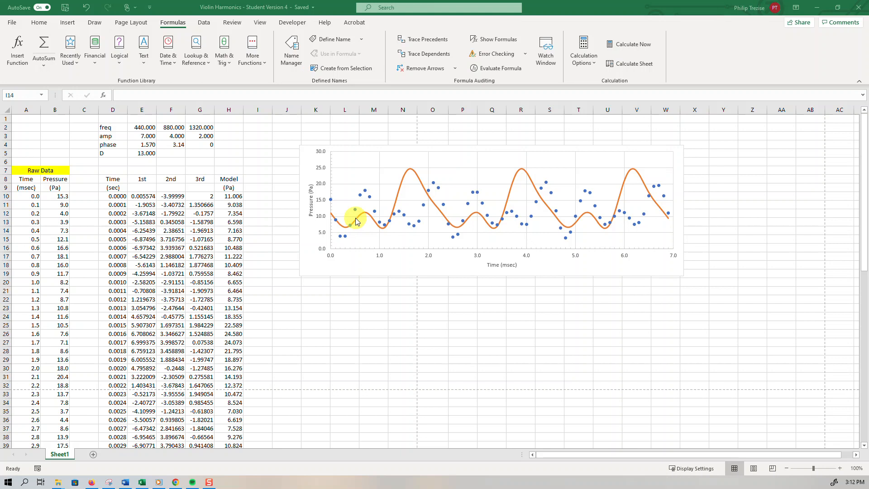
mouse_move(360, 217)
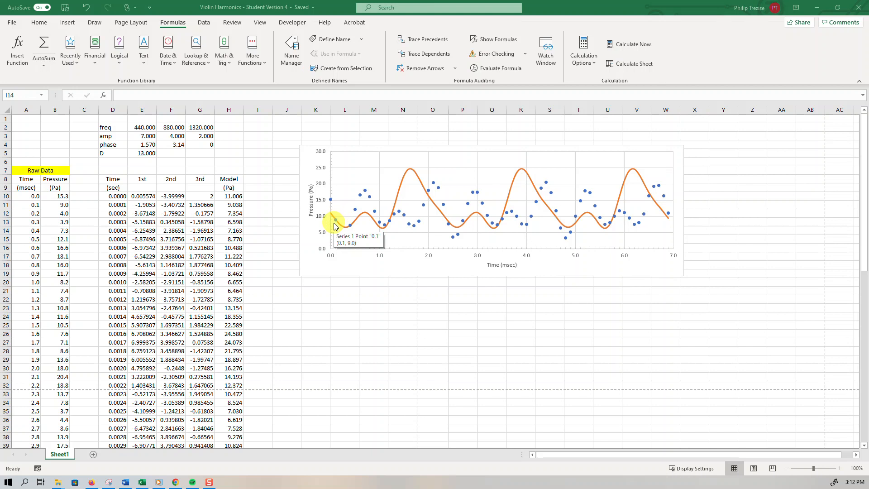
mouse_move(342, 233)
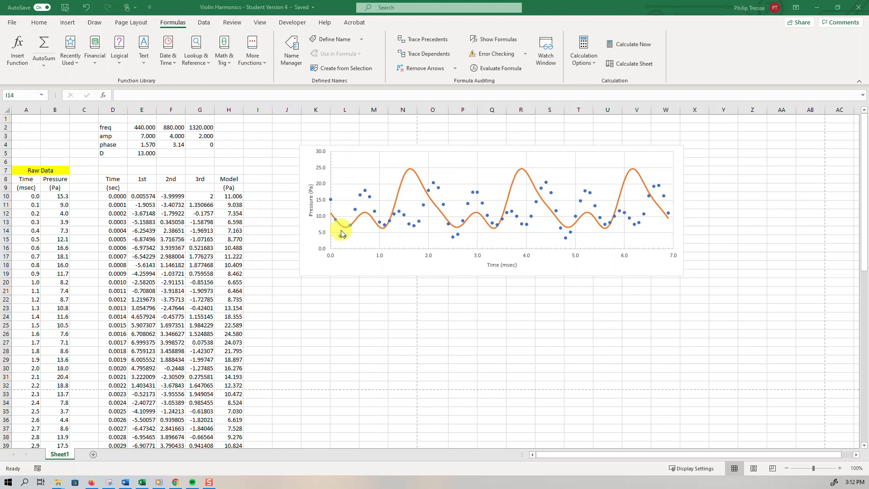
- Label I8 'Res' and fill the residual formula =B10-H10 down column I
type("Res")
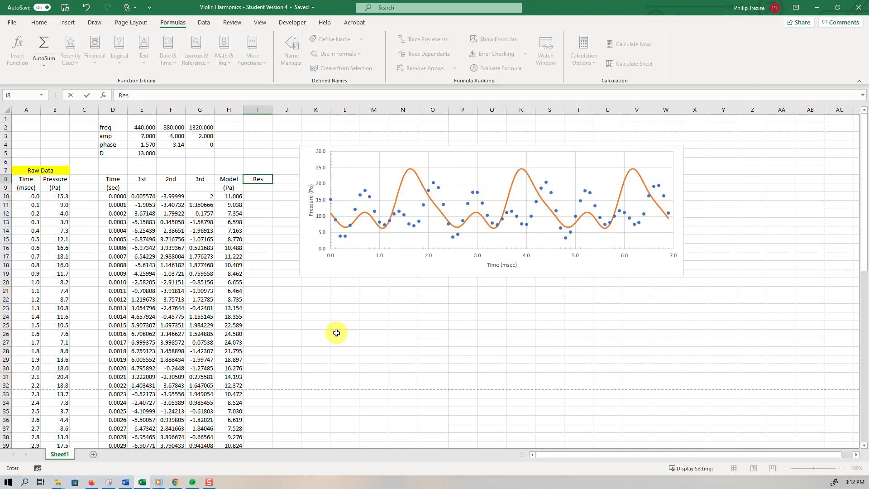
left_click(54, 196)
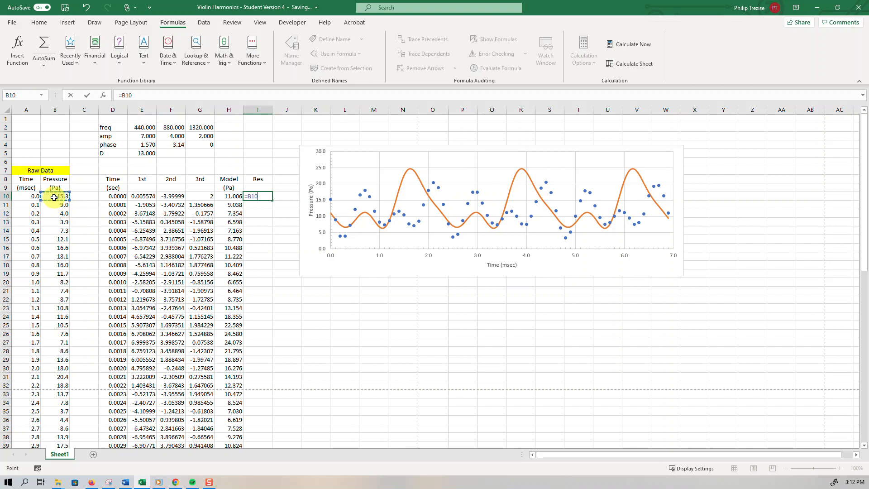
left_click(228, 196)
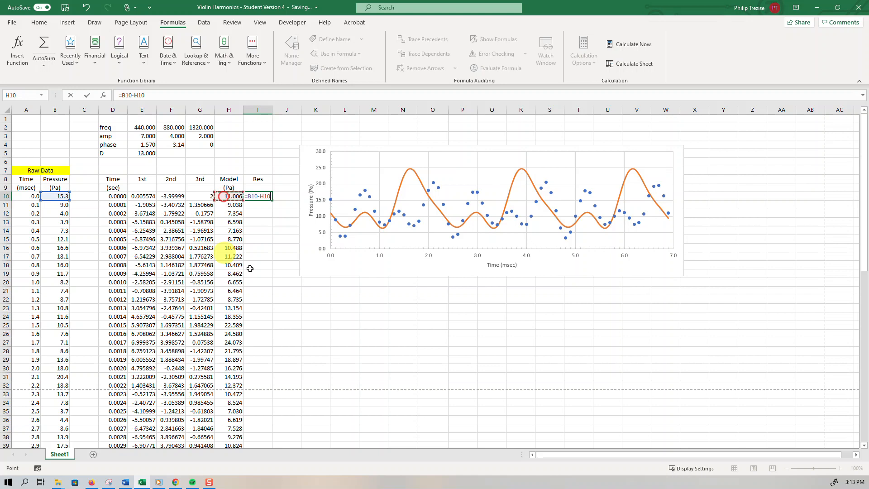
key("Enter")
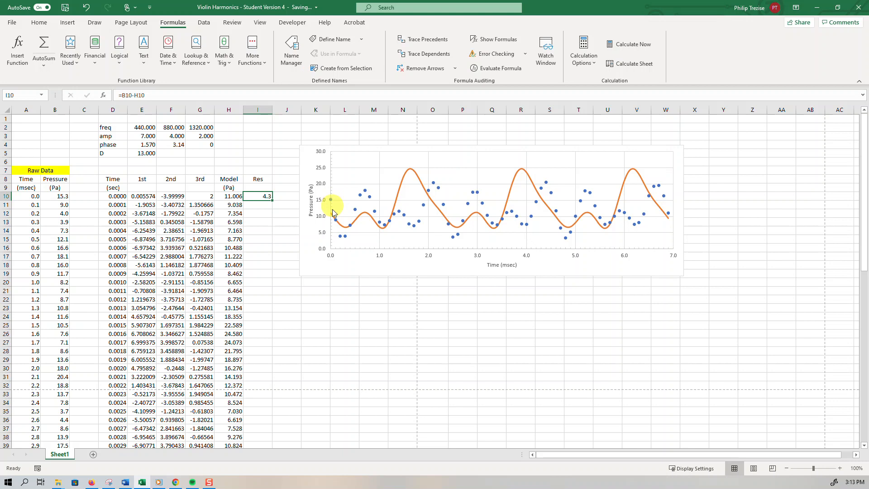
mouse_move(274, 201)
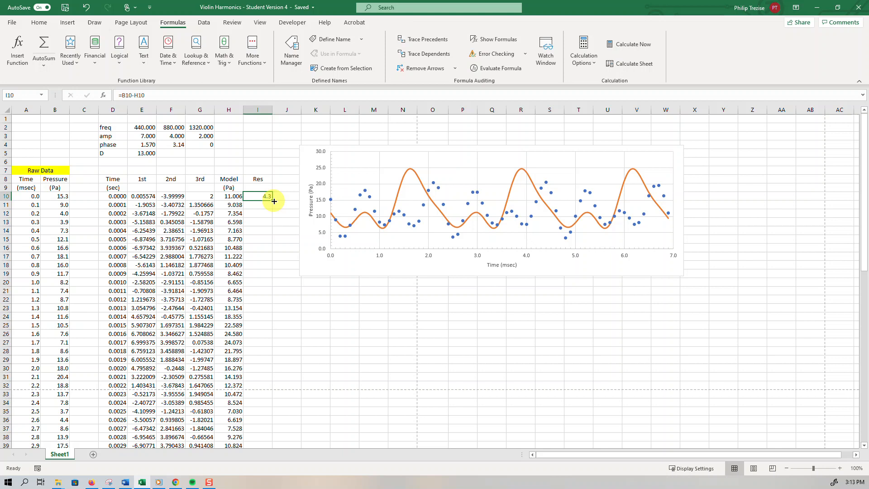
left_click_drag(258, 195, 257, 445)
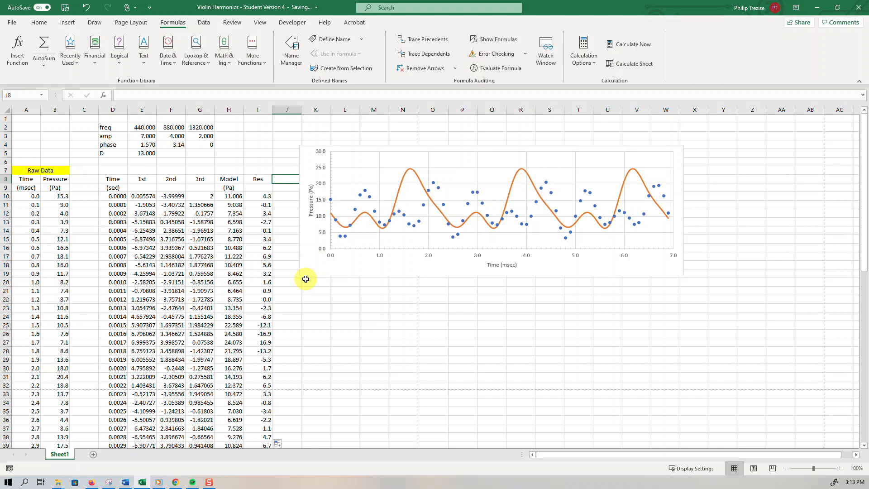
- Head column J 'Res^2' for the squared residuals
type("Res^2")
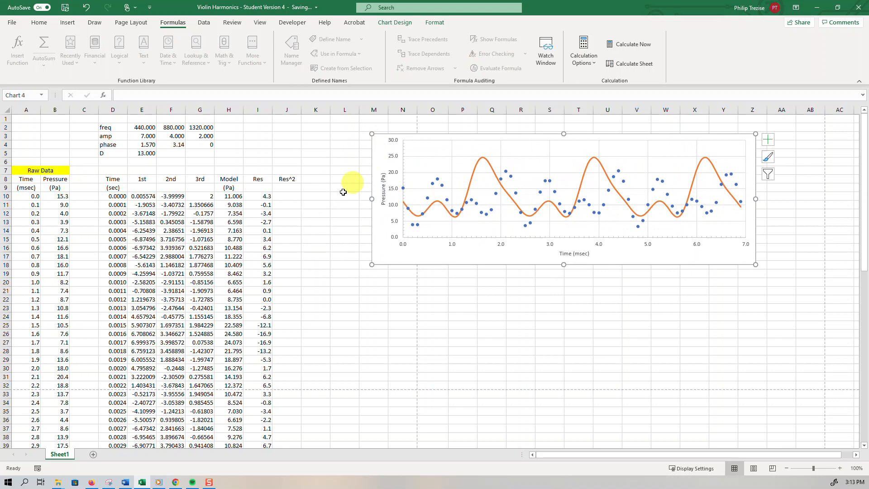
left_click(286, 205)
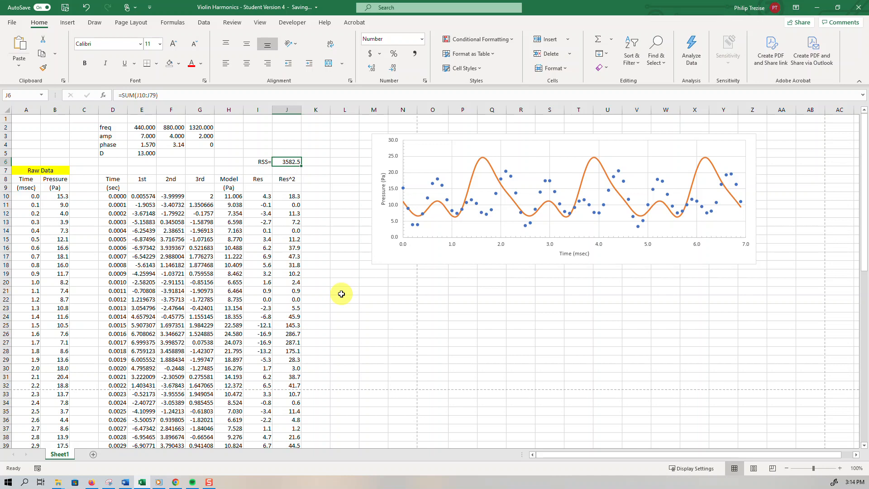
mouse_move(436, 189)
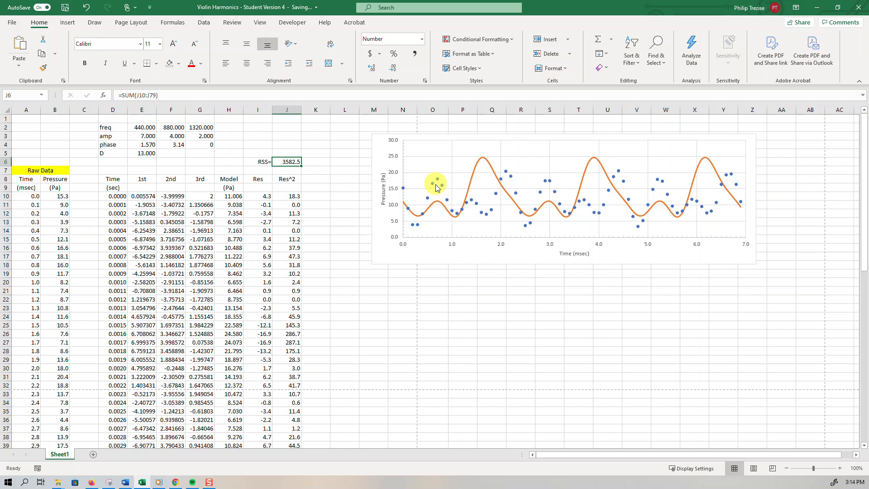
mouse_move(505, 258)
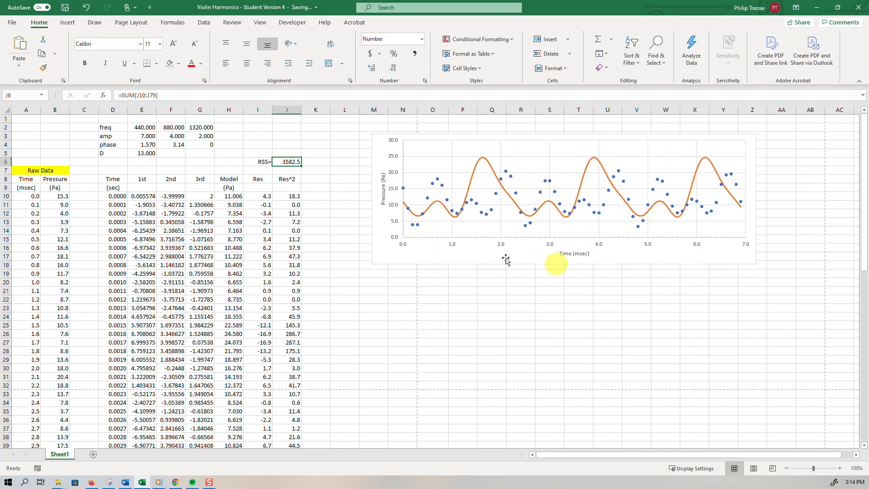
- Try first-harmonic amplitudes 4, 1, 0 and finally 1, watching RSS fall to 1948.0
left_click_drag(141, 127, 210, 154)
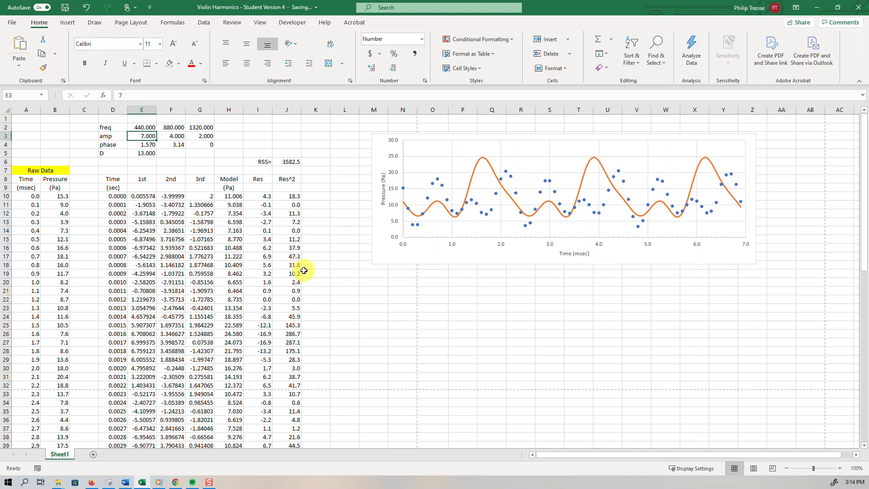
mouse_move(295, 170)
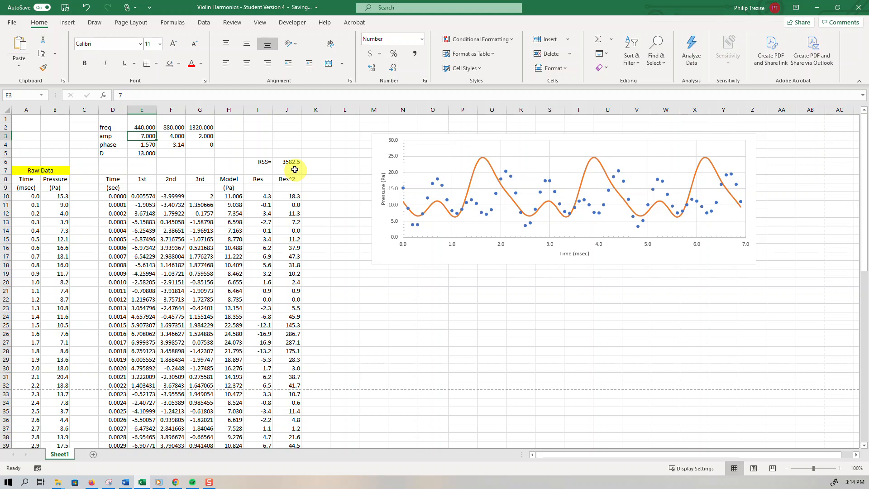
left_click(142, 135)
type("6.000")
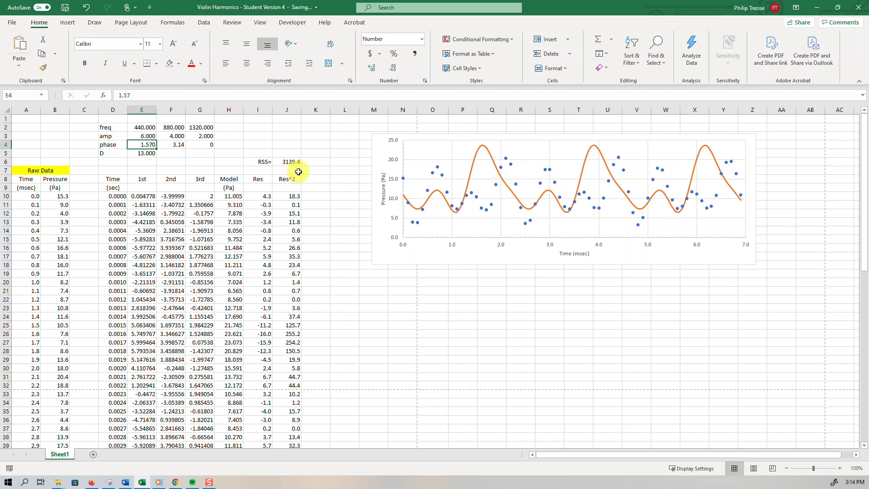
mouse_move(259, 222)
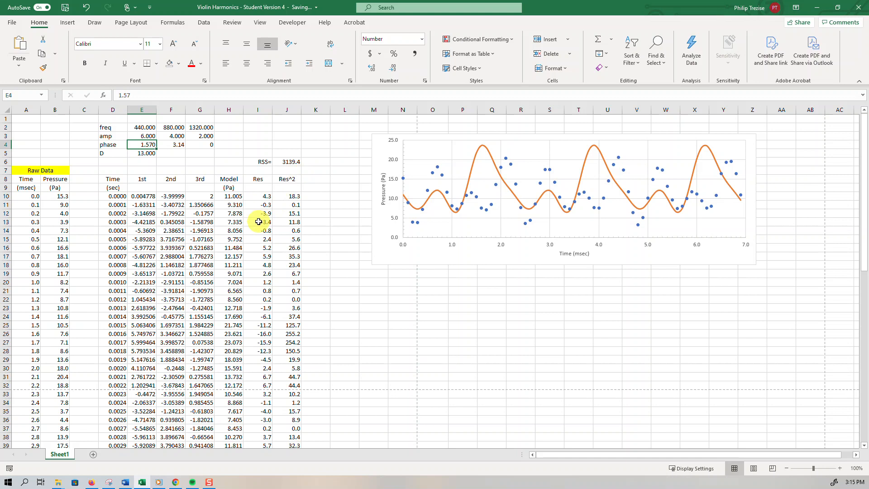
left_click(287, 162)
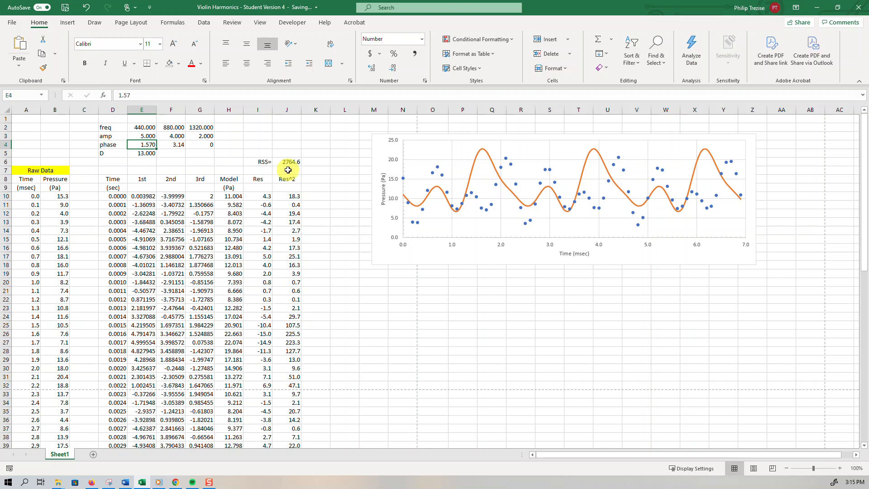
type("4")
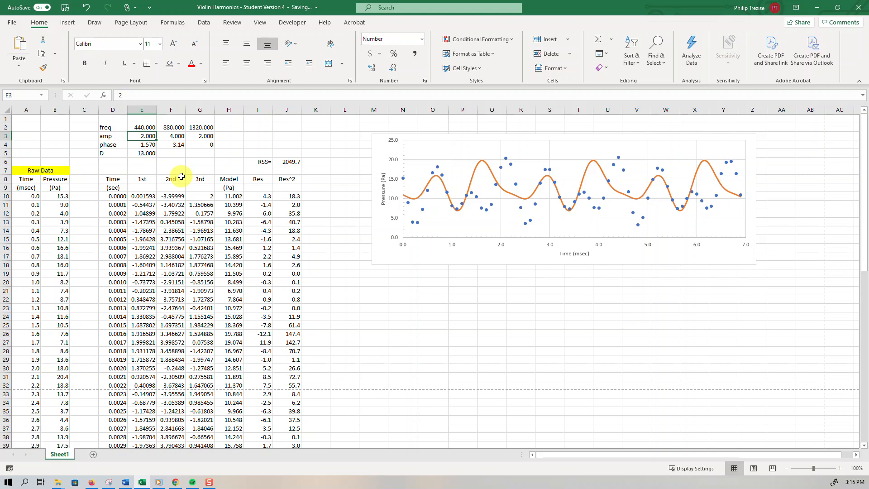
type("1")
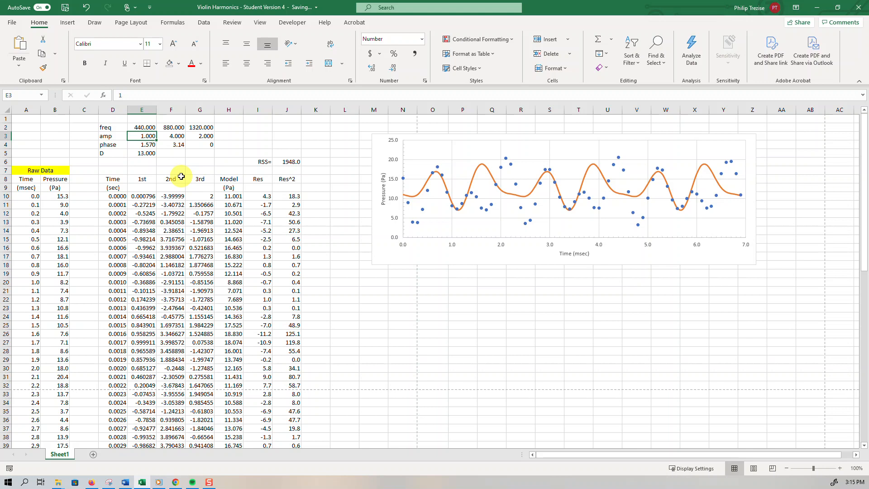
type("0")
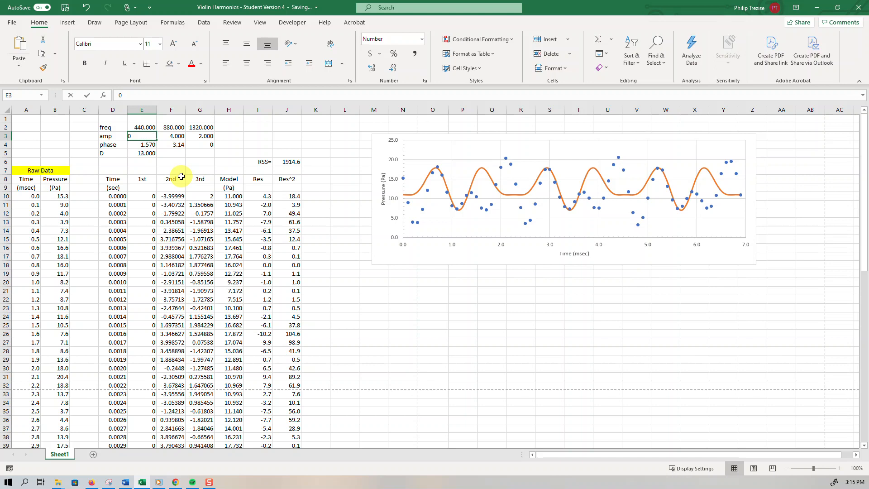
type("1.000")
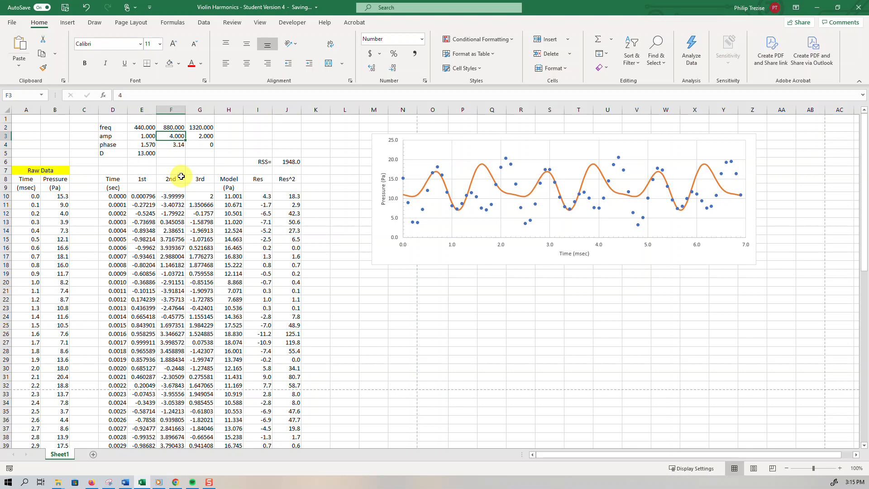
left_click(141, 144)
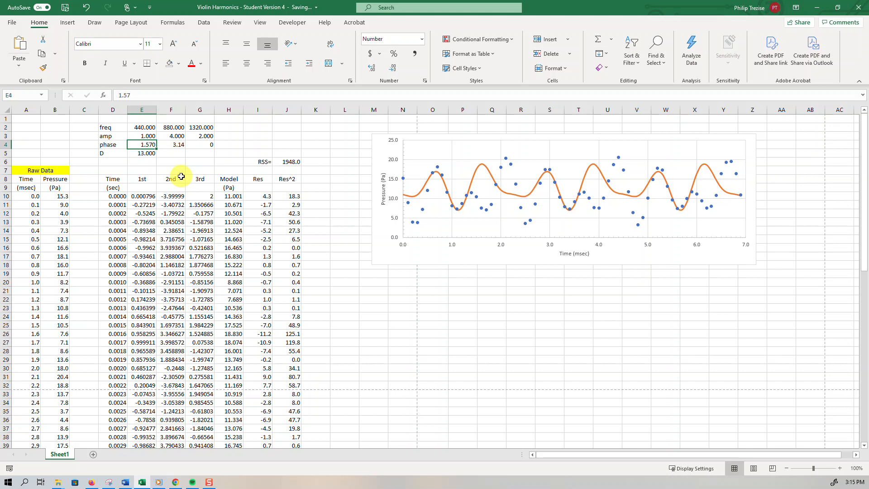
- Solve to minimise $J$6 over $E$3:$G$5 with negative values allowed
left_click(203, 22)
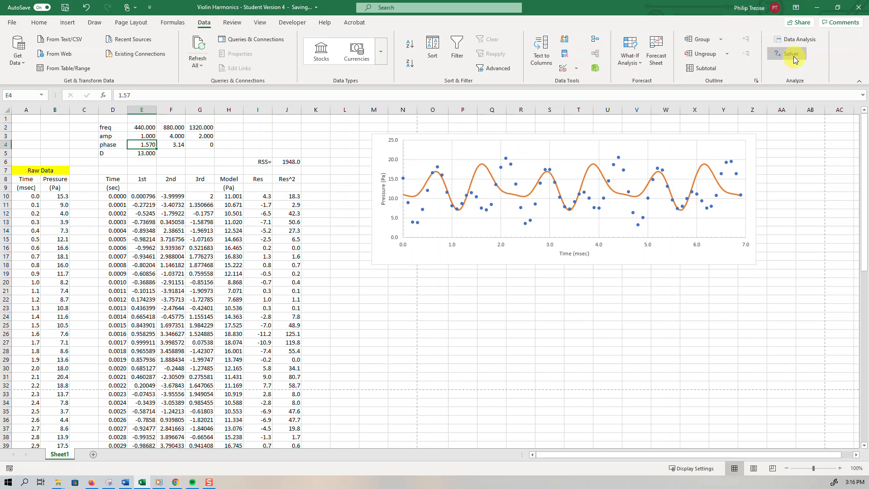
left_click(790, 53)
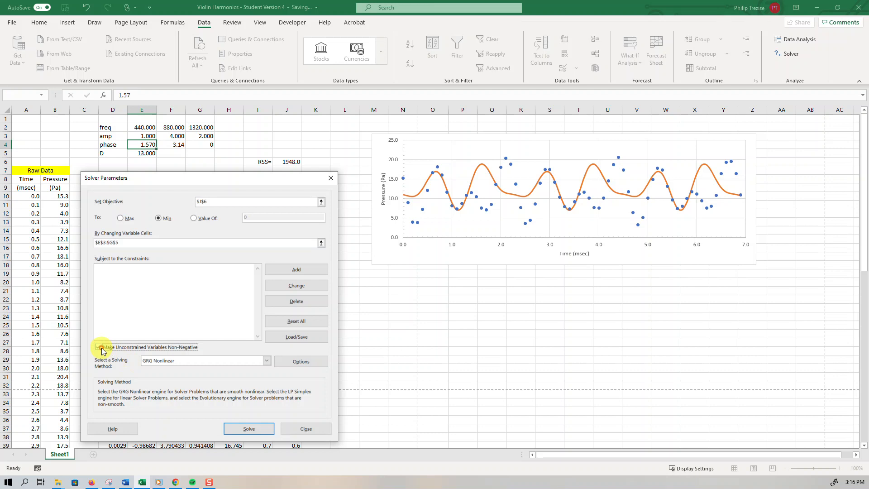
left_click(100, 347)
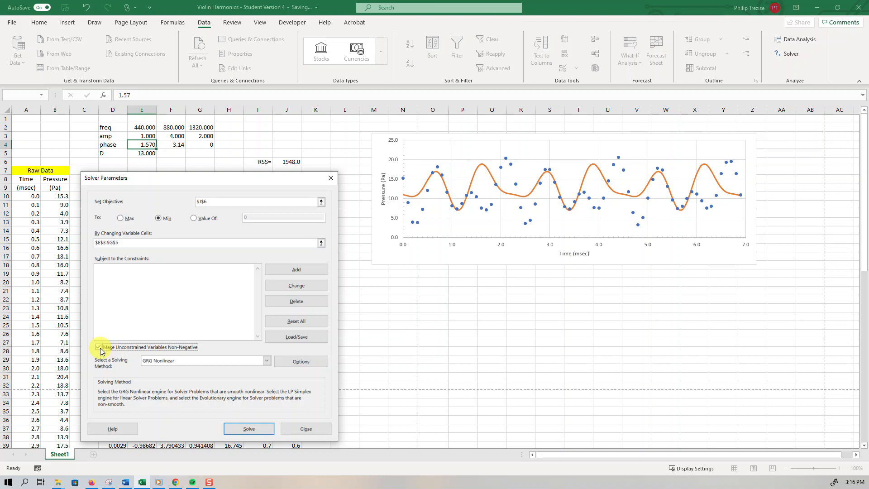
left_click(248, 428)
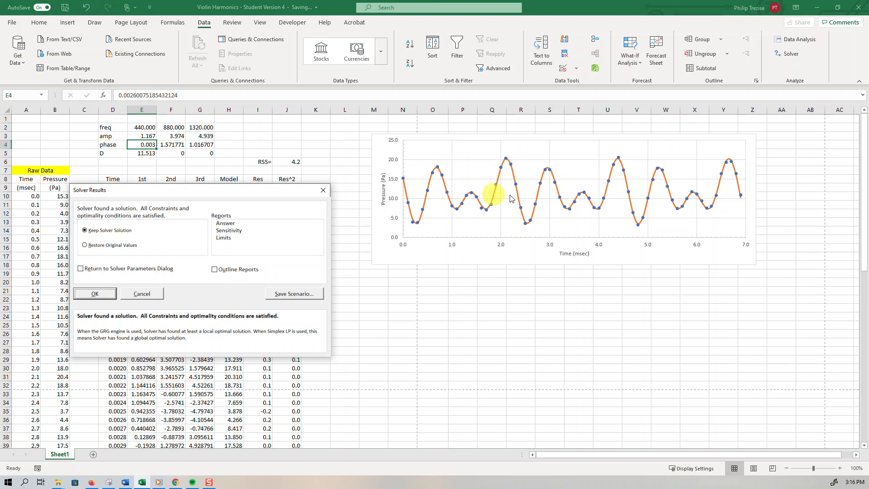
mouse_move(281, 164)
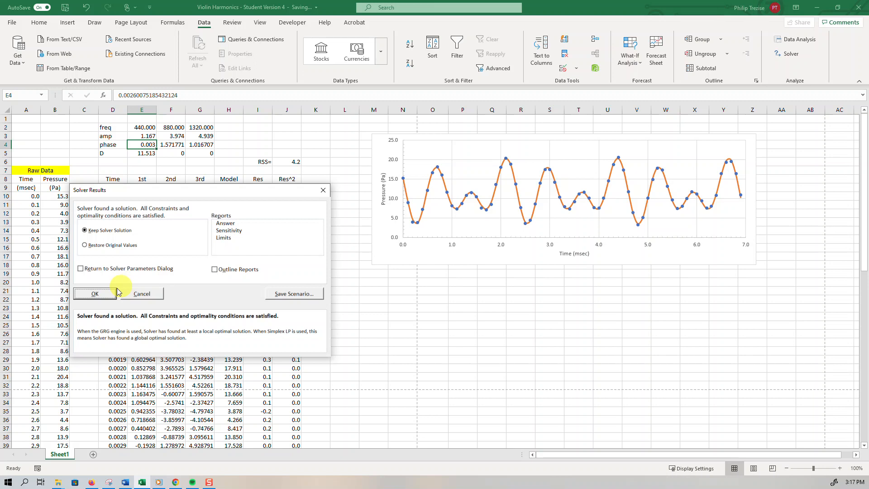
- Keep Solver's solution, leaving RSS at 4.2
left_click(95, 294)
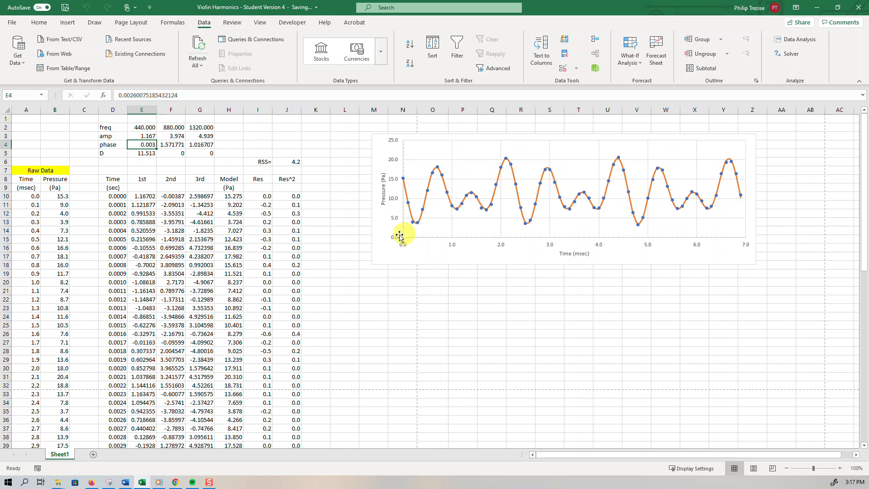